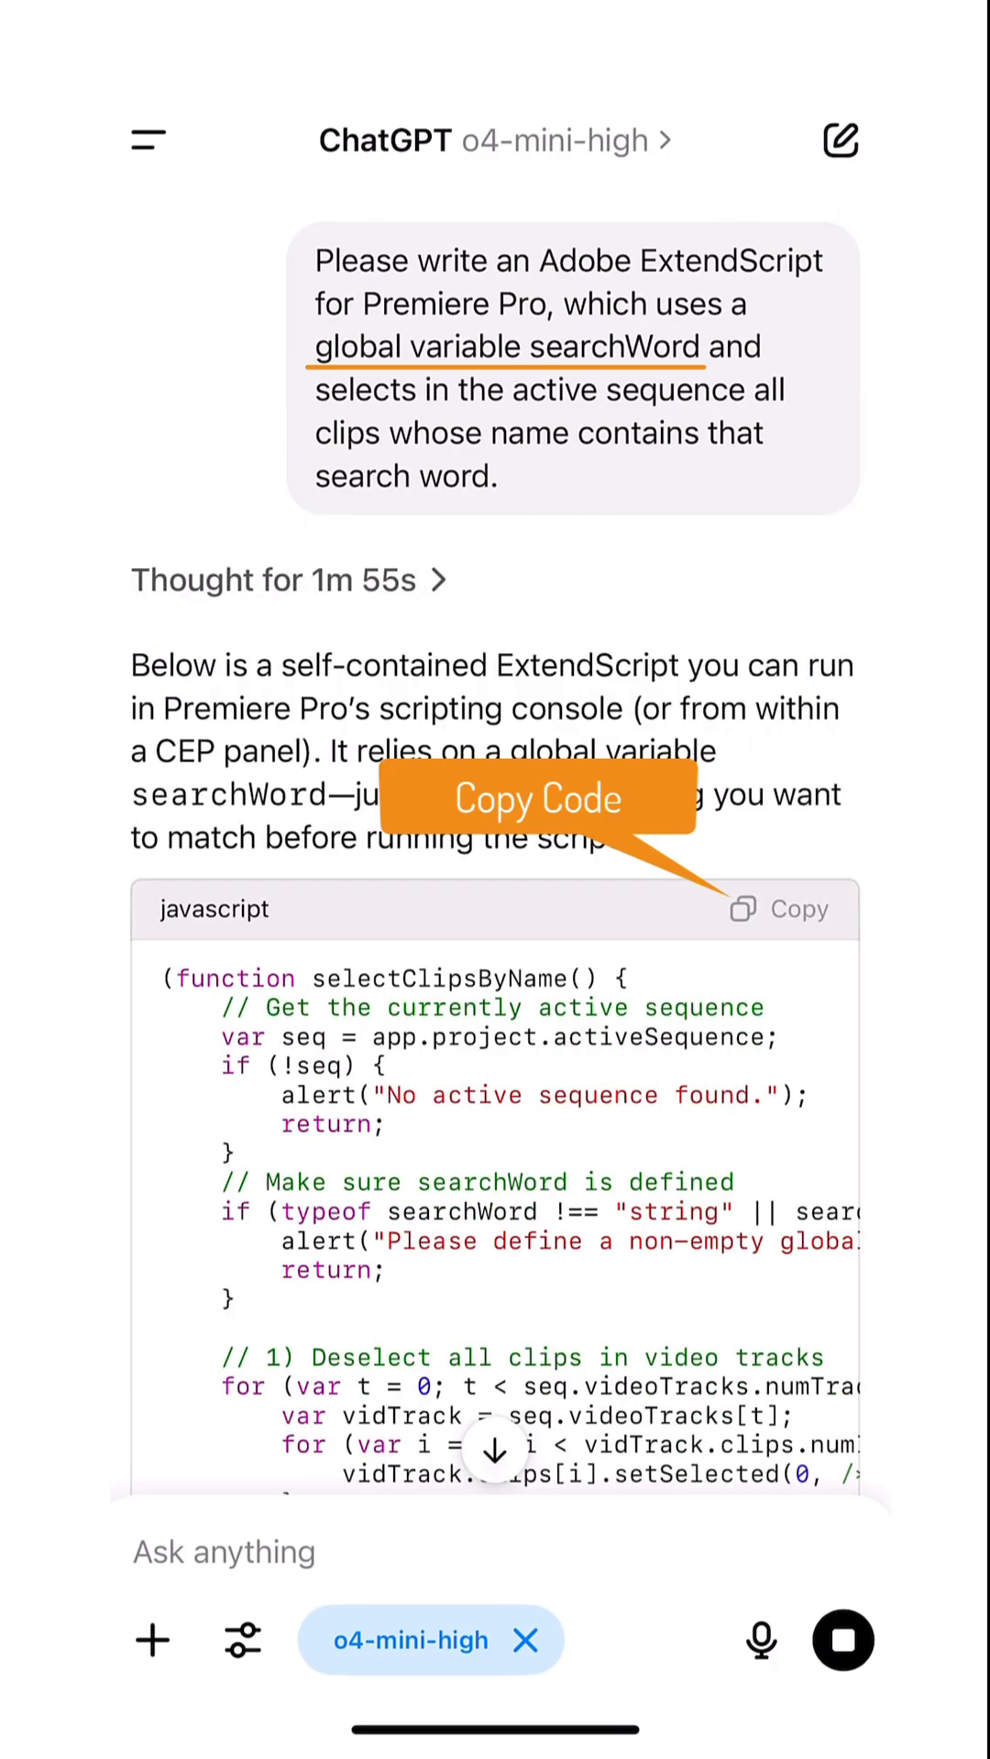
- Copy ChatGPT's ExtendScript code that selects clips whose names contain searchWord
{"action": "left_click", "coordinate": [781, 909]}
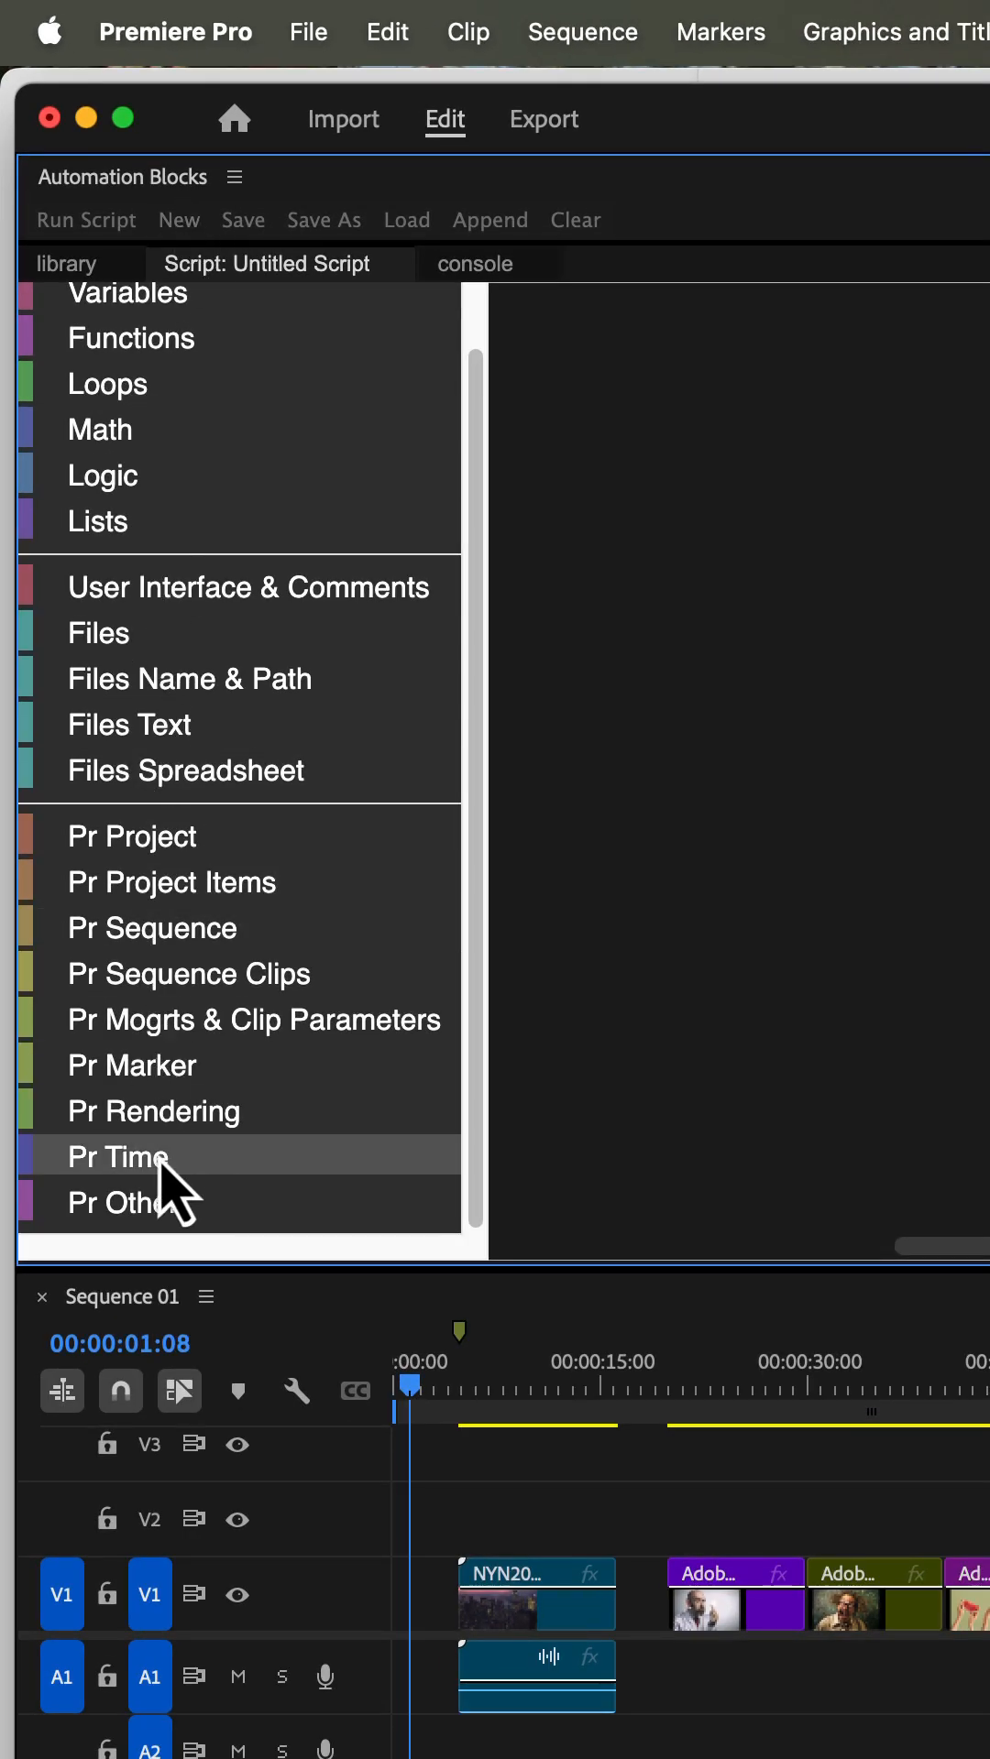
- Add an ExtendScript code block from Pr Other and paste the copied selection code
{"action": "left_click", "coordinate": [124, 1201]}
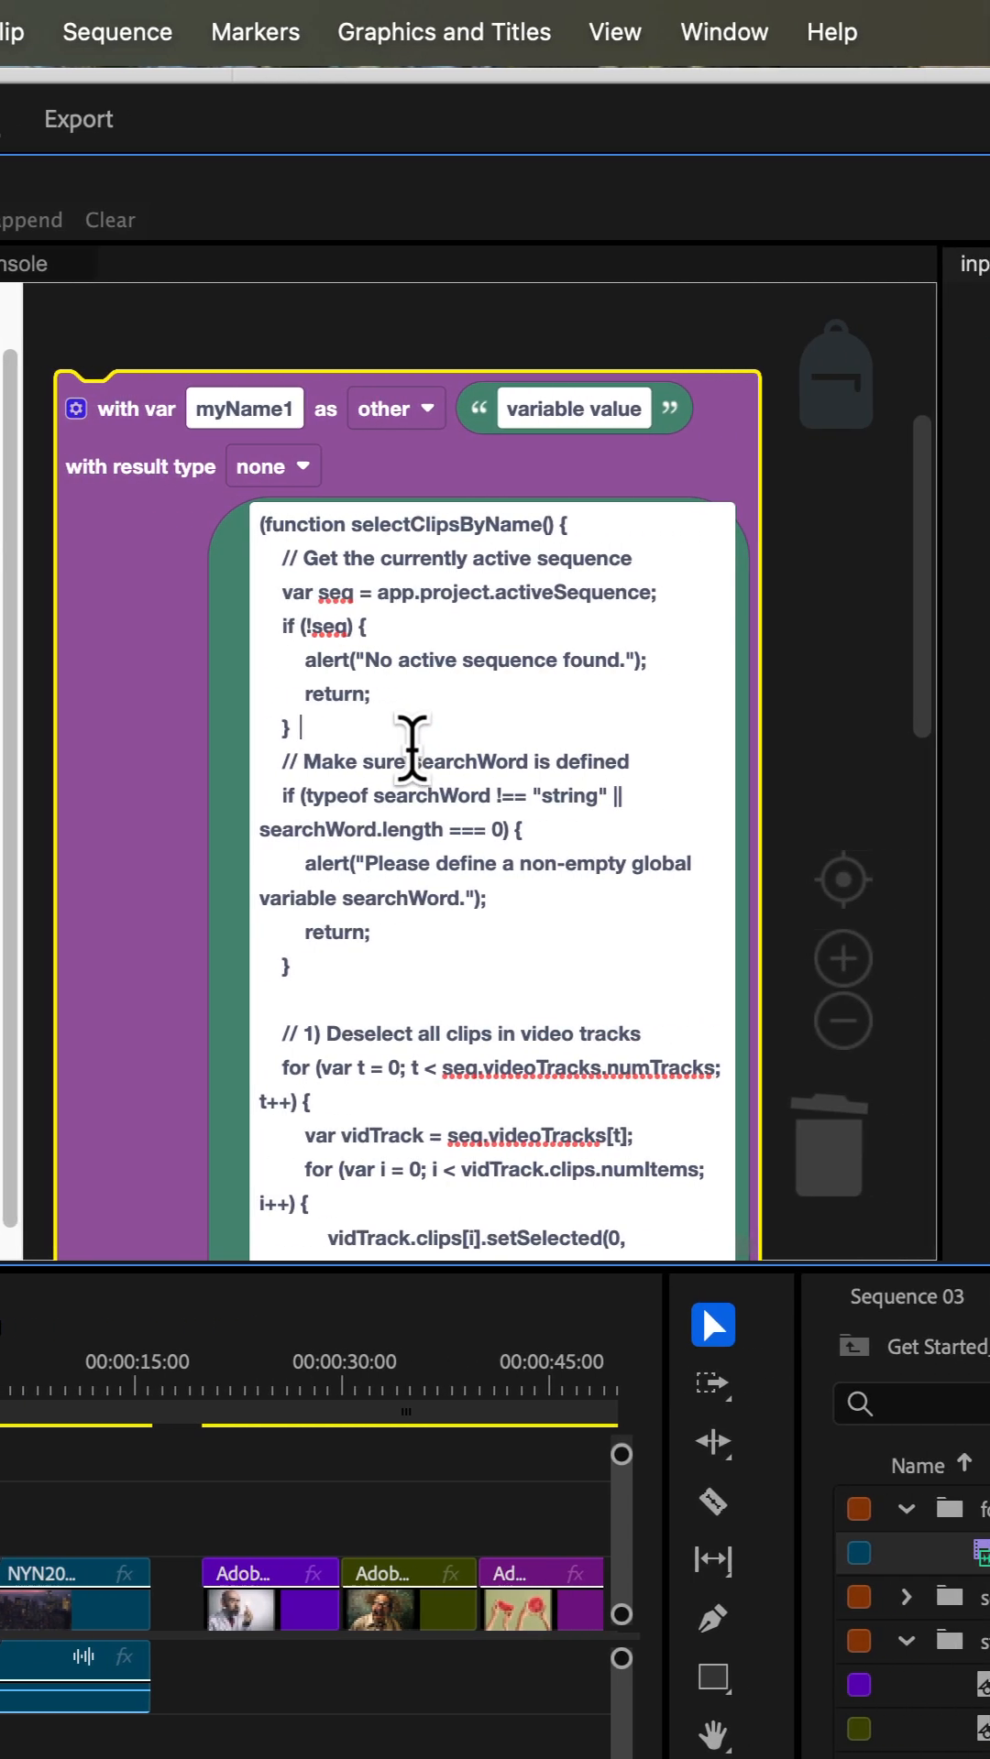
{"action": "double_click", "coordinate": [451, 762]}
{"action": "type", "text": "searchWord"}
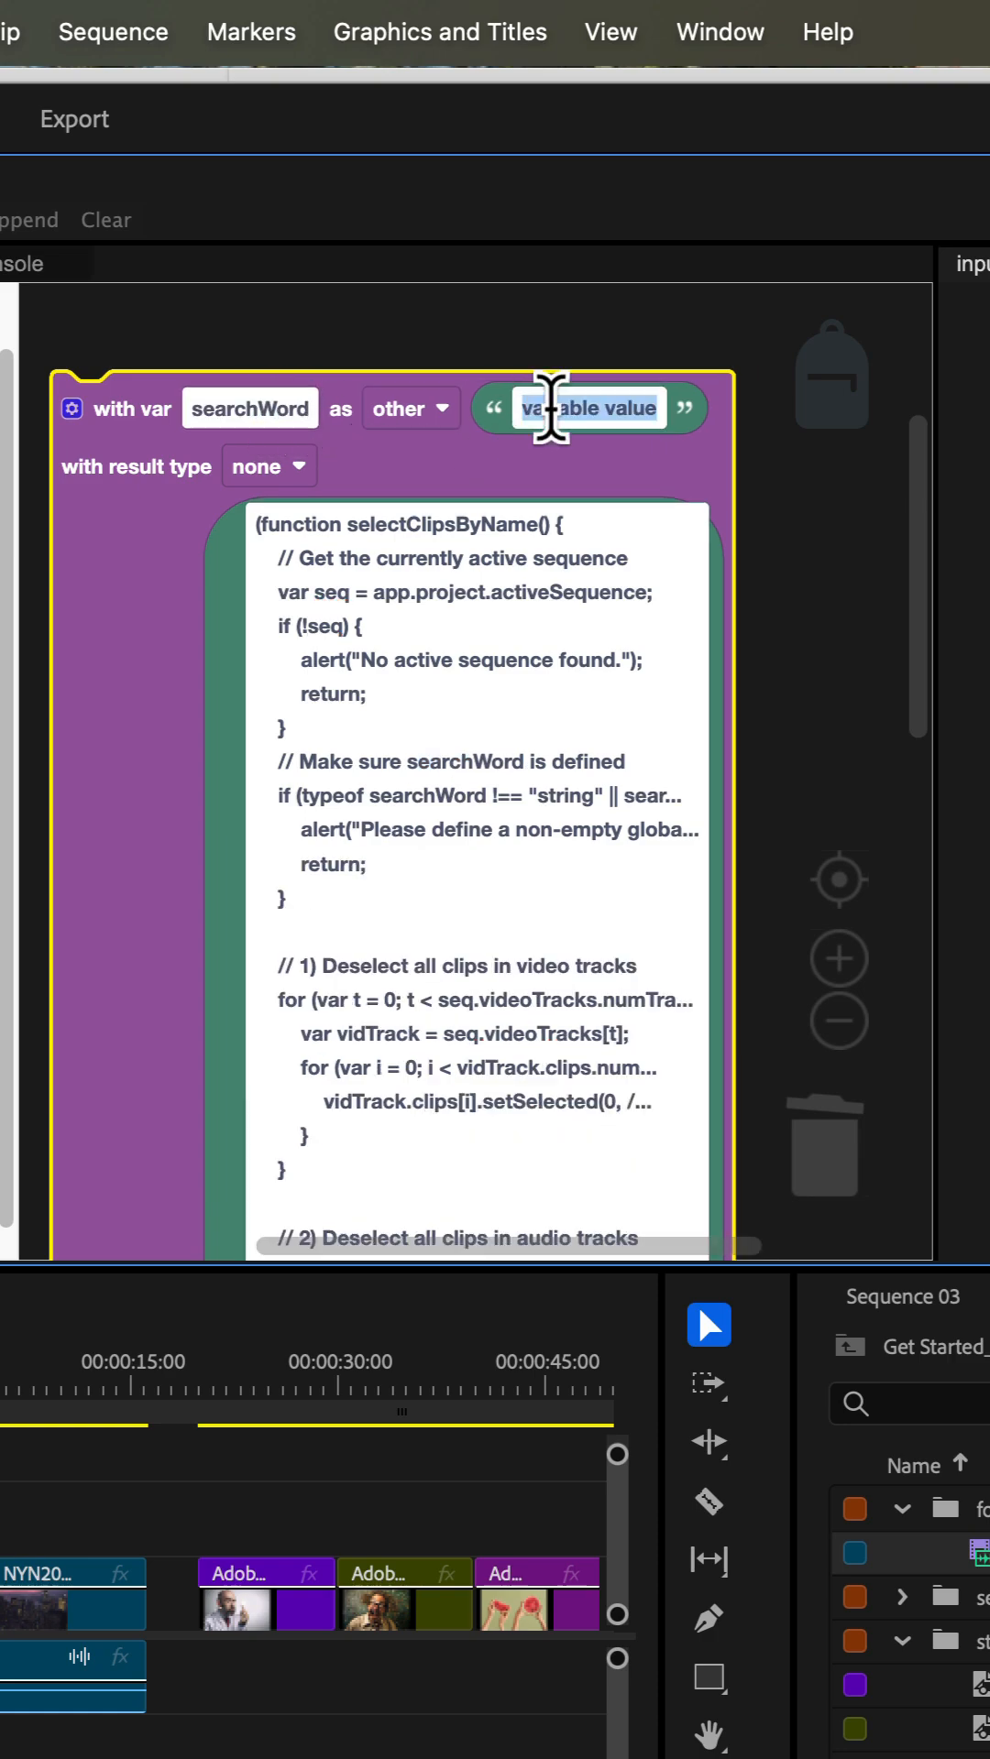
- Set searchWord to 'Adobe' and run the script to select matching clips
{"action": "type", "text": "Adobe"}
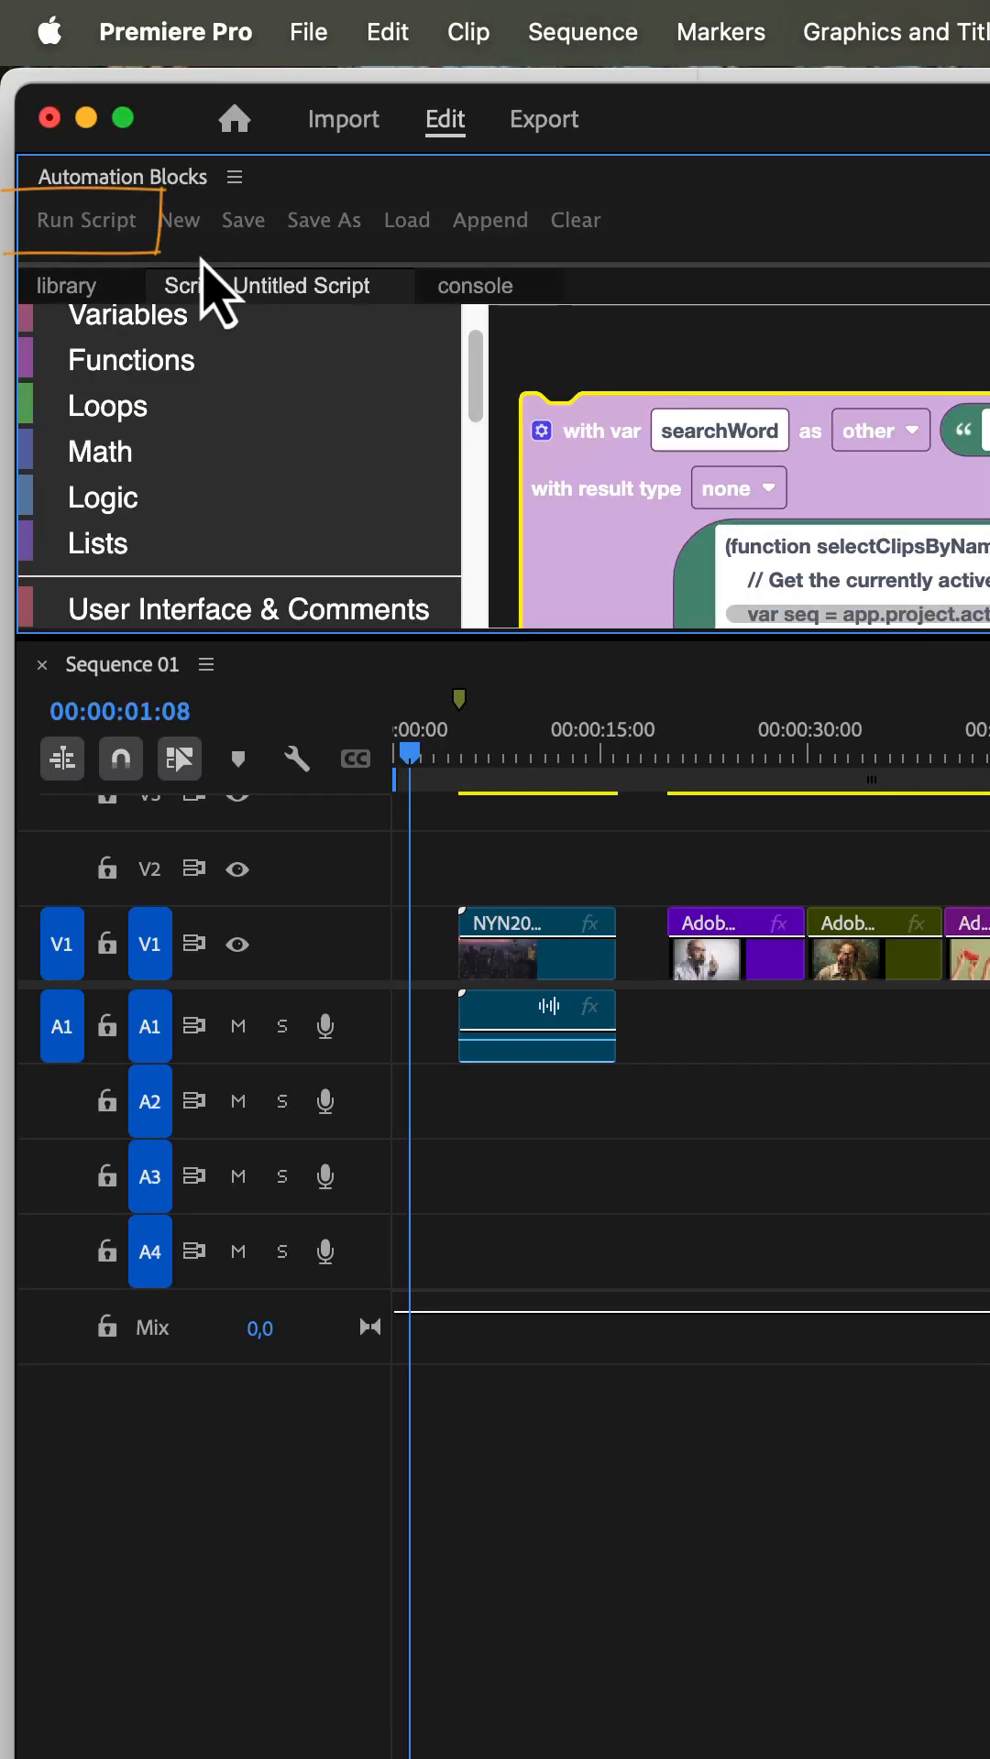
{"action": "left_click", "coordinate": [84, 219]}
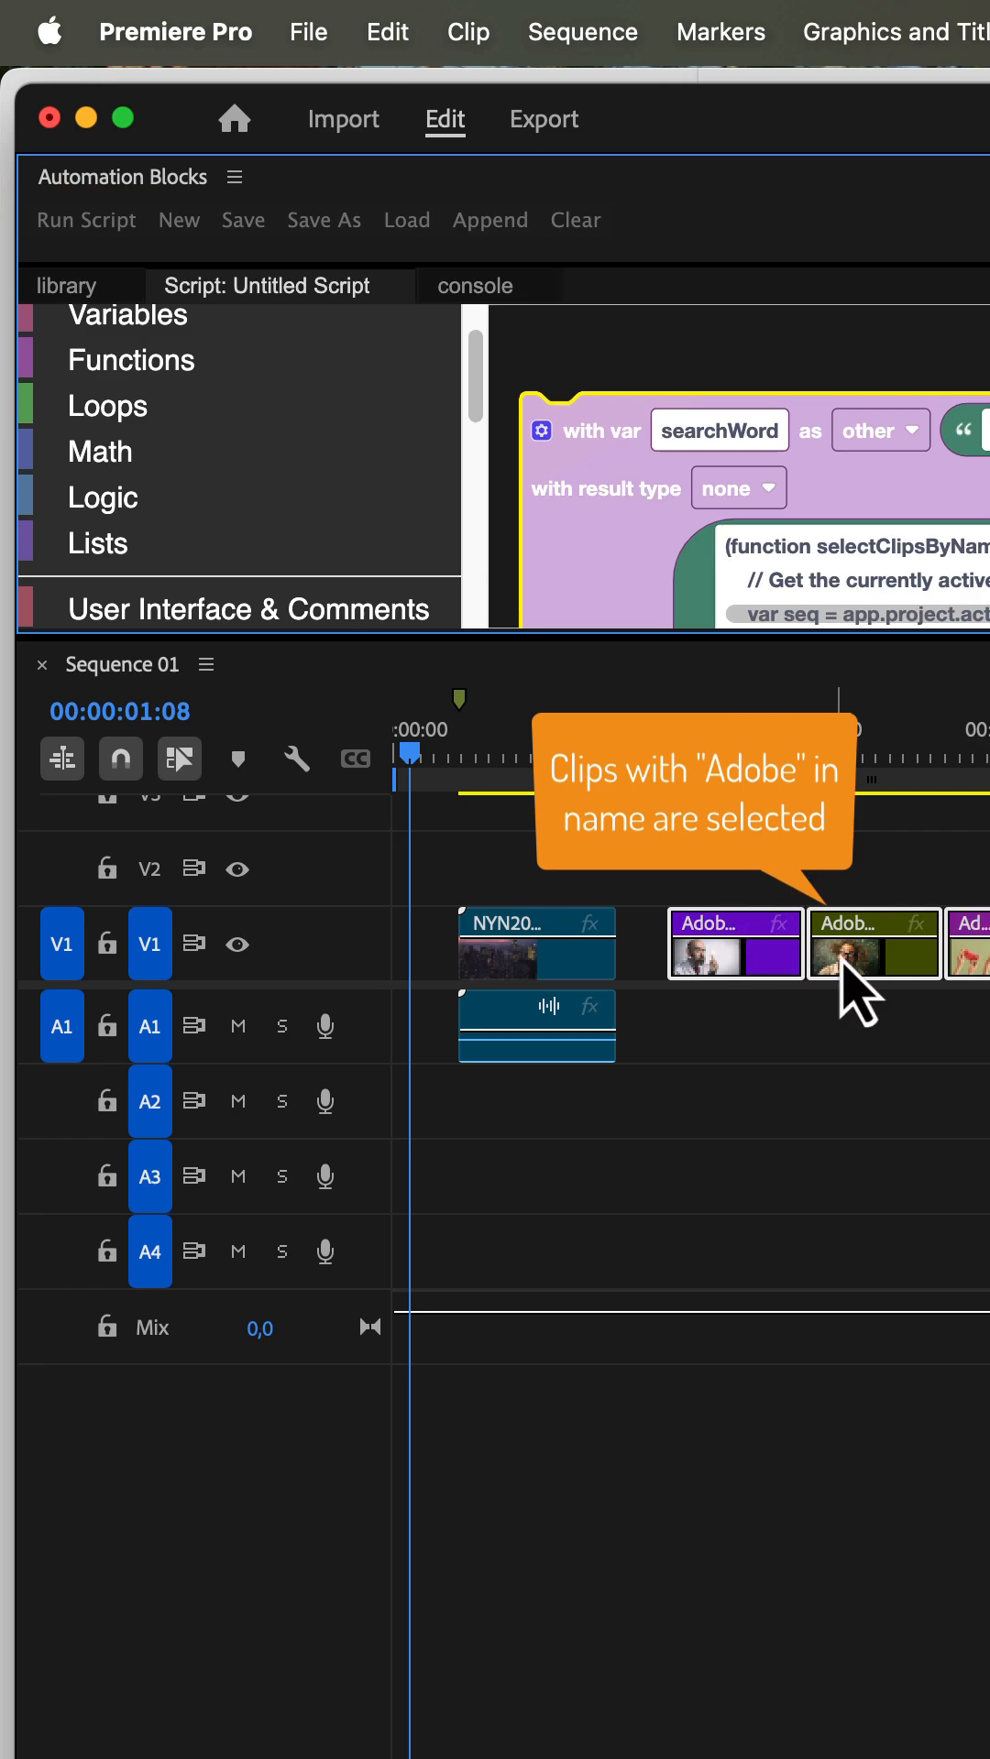
{"action": "left_click", "coordinate": [246, 610]}
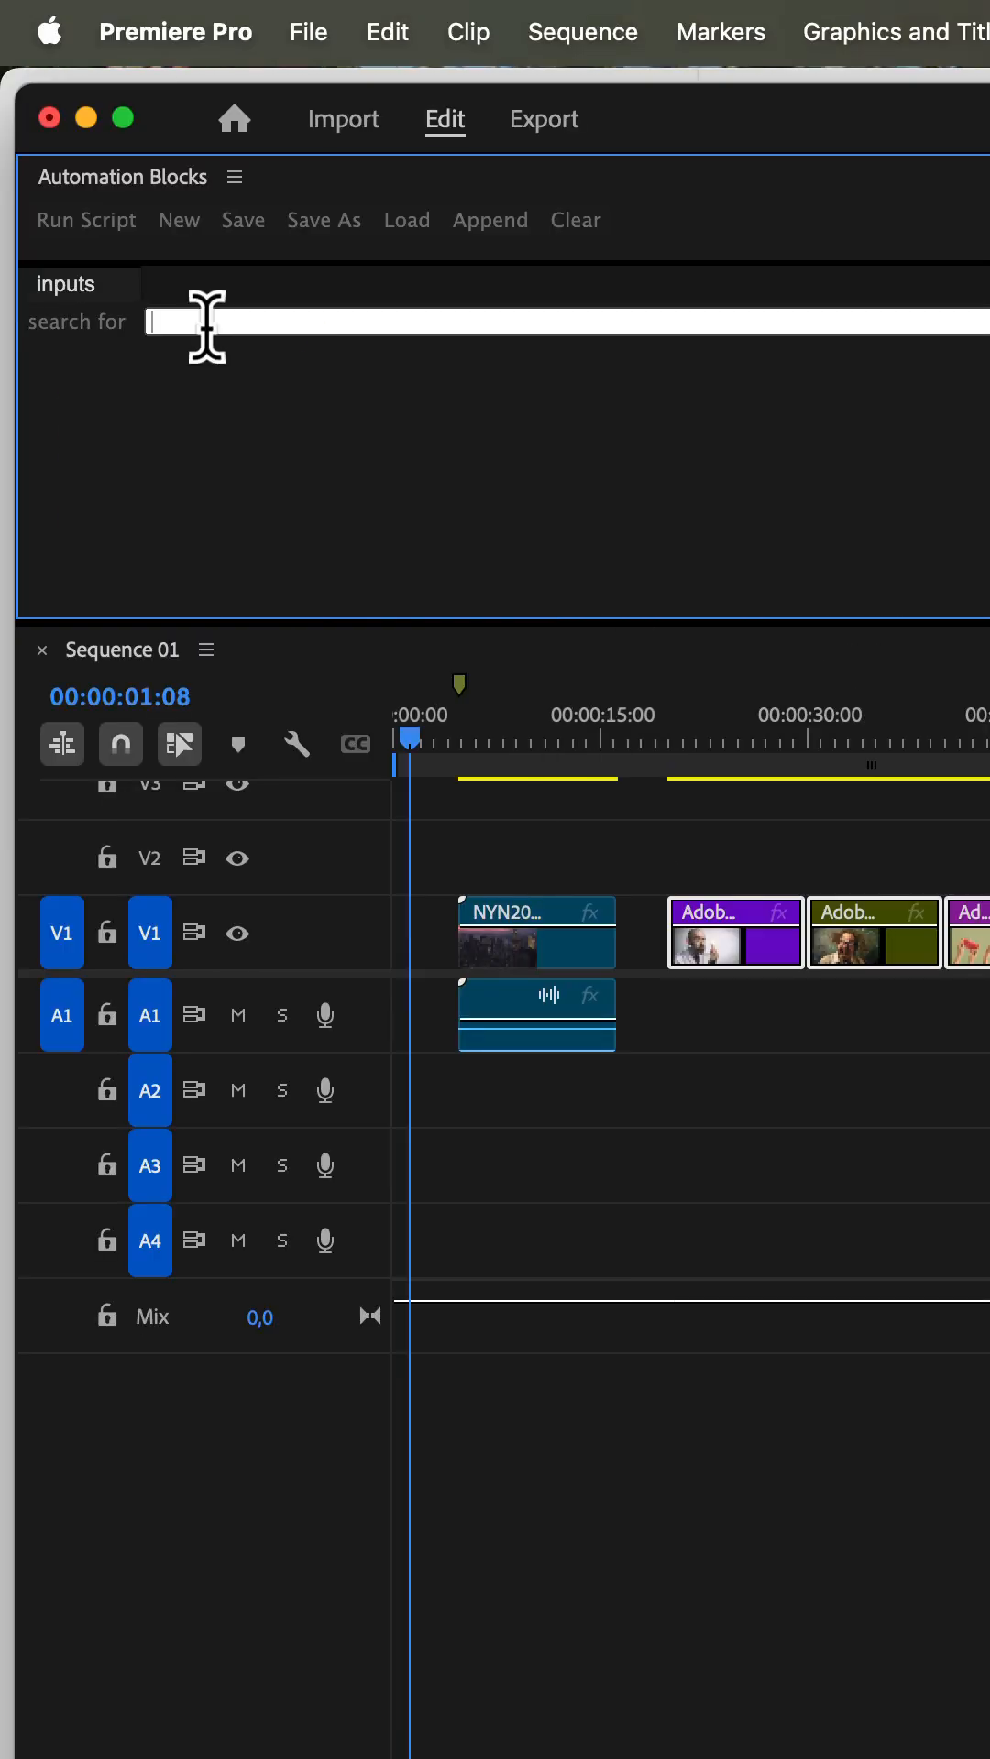
- Search for 'NY' to select the NYN clip, then enter 'Adobe' as the search word
{"action": "type", "text": "NYN"}
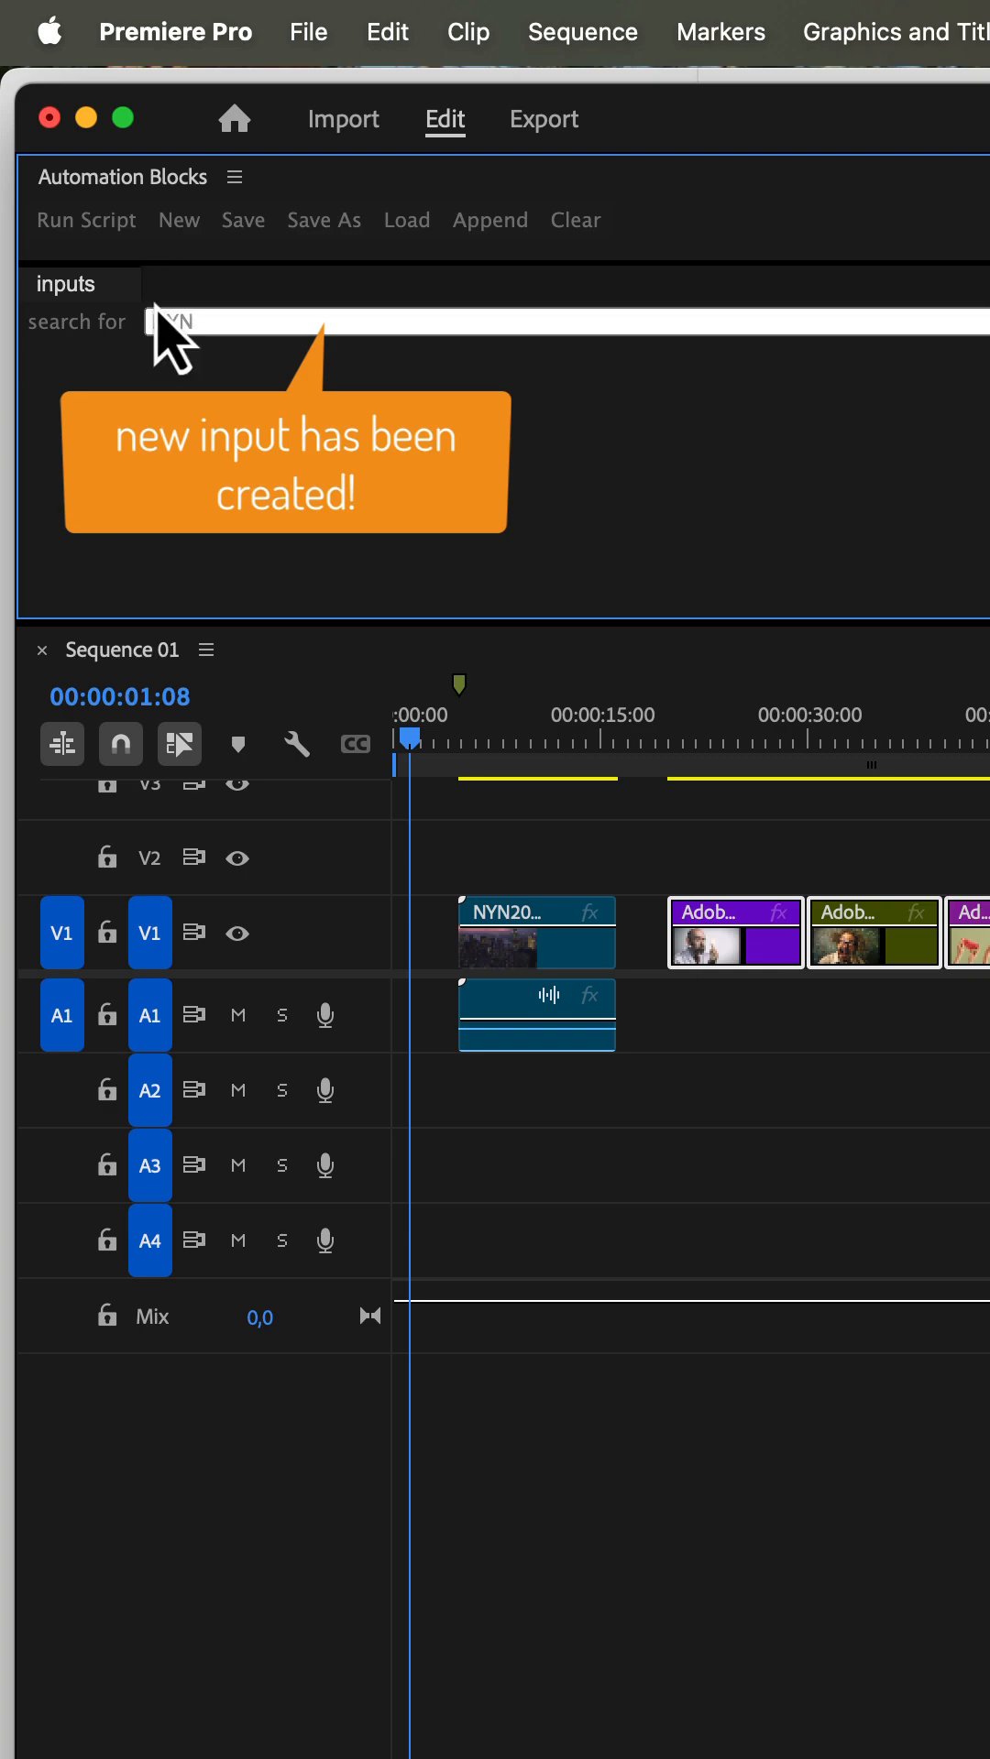
{"action": "left_click", "coordinate": [85, 220]}
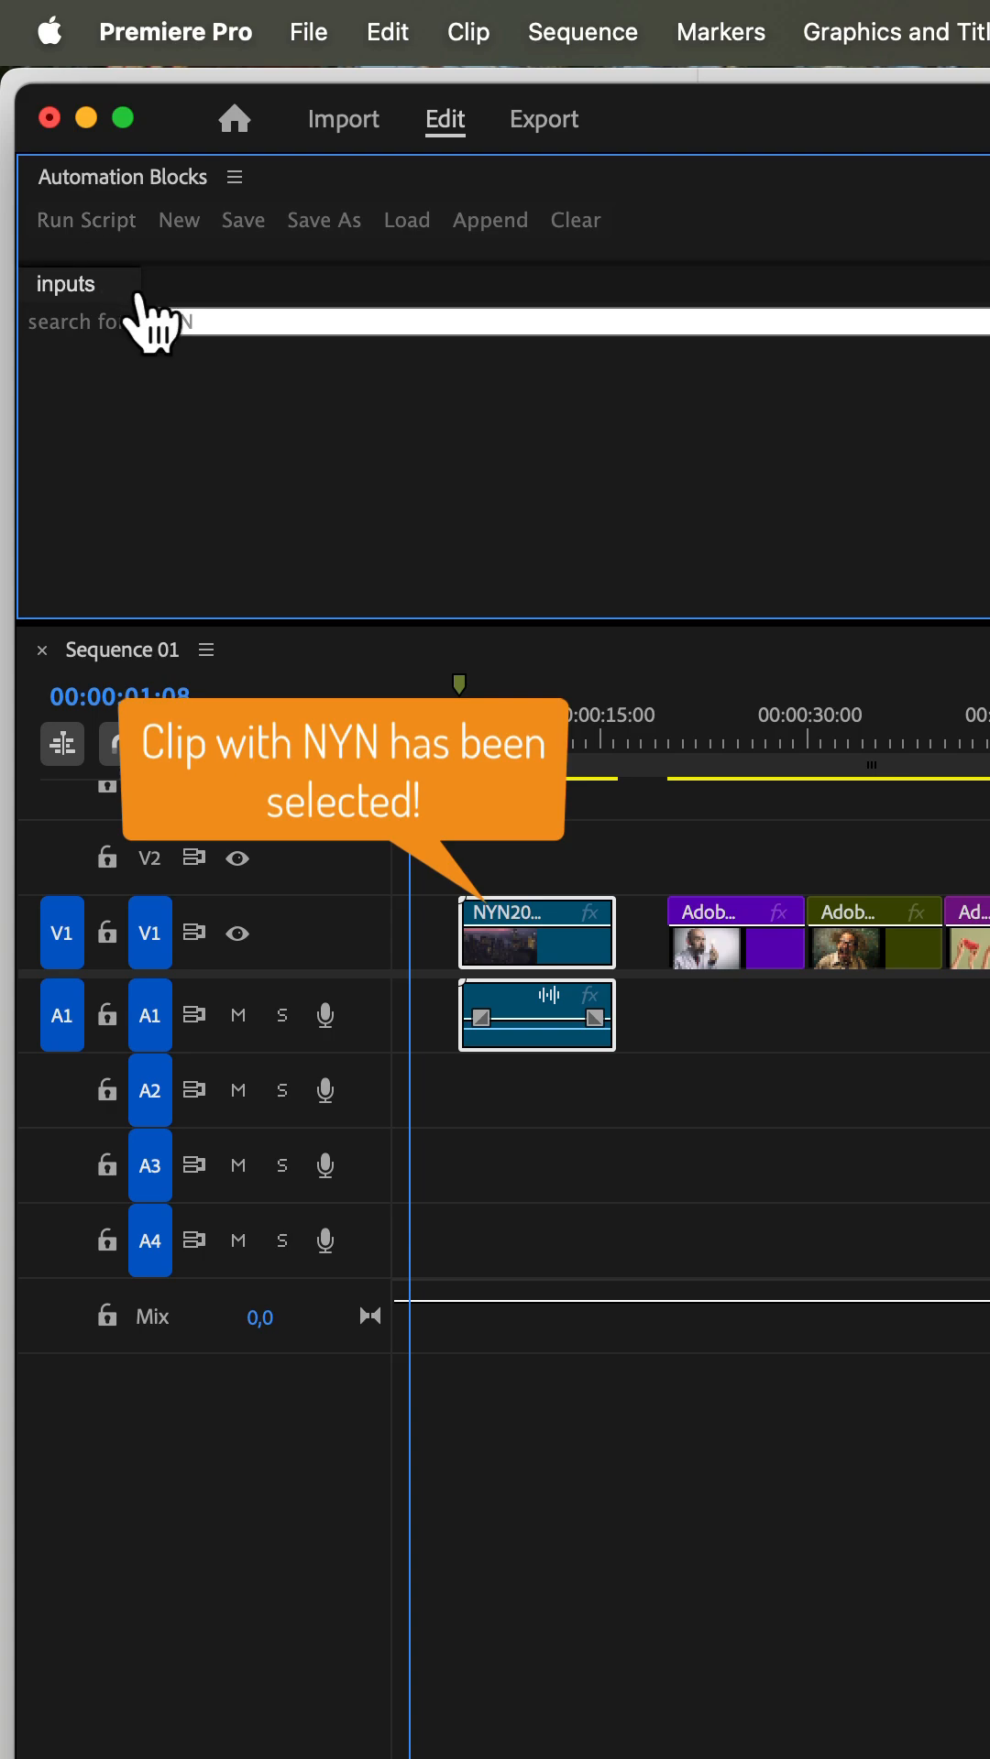
{"action": "type", "text": "do"}
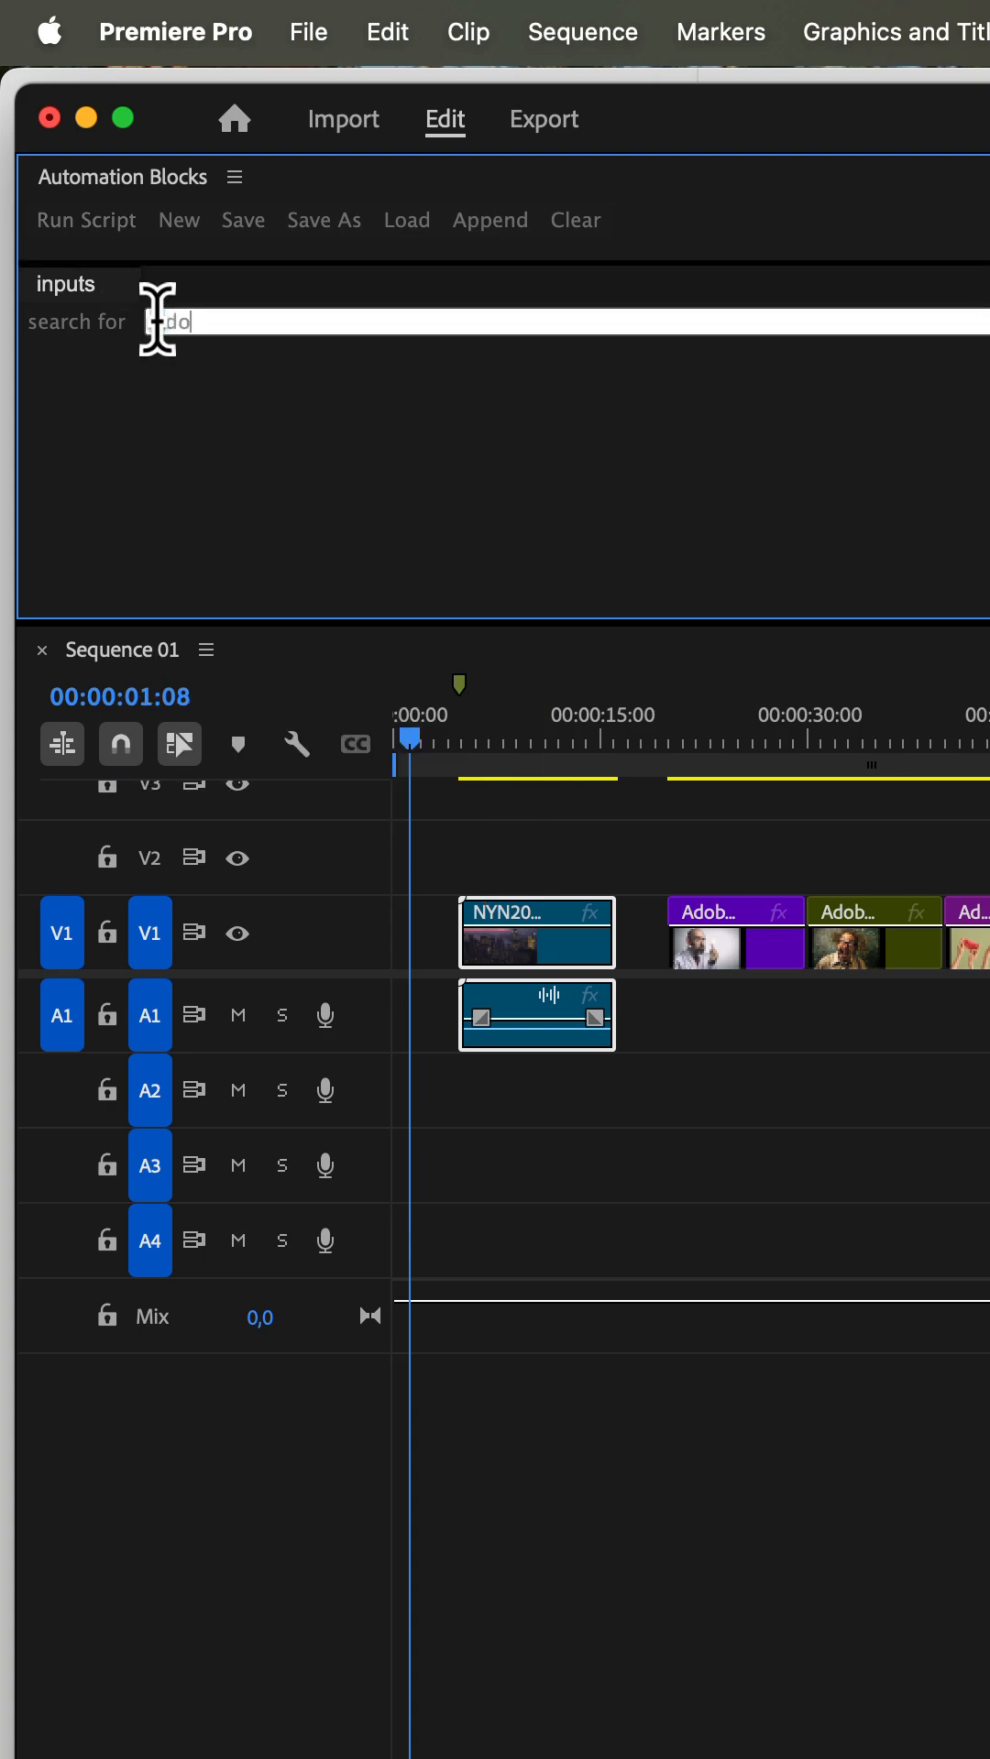
{"action": "type", "text": "Adobe"}
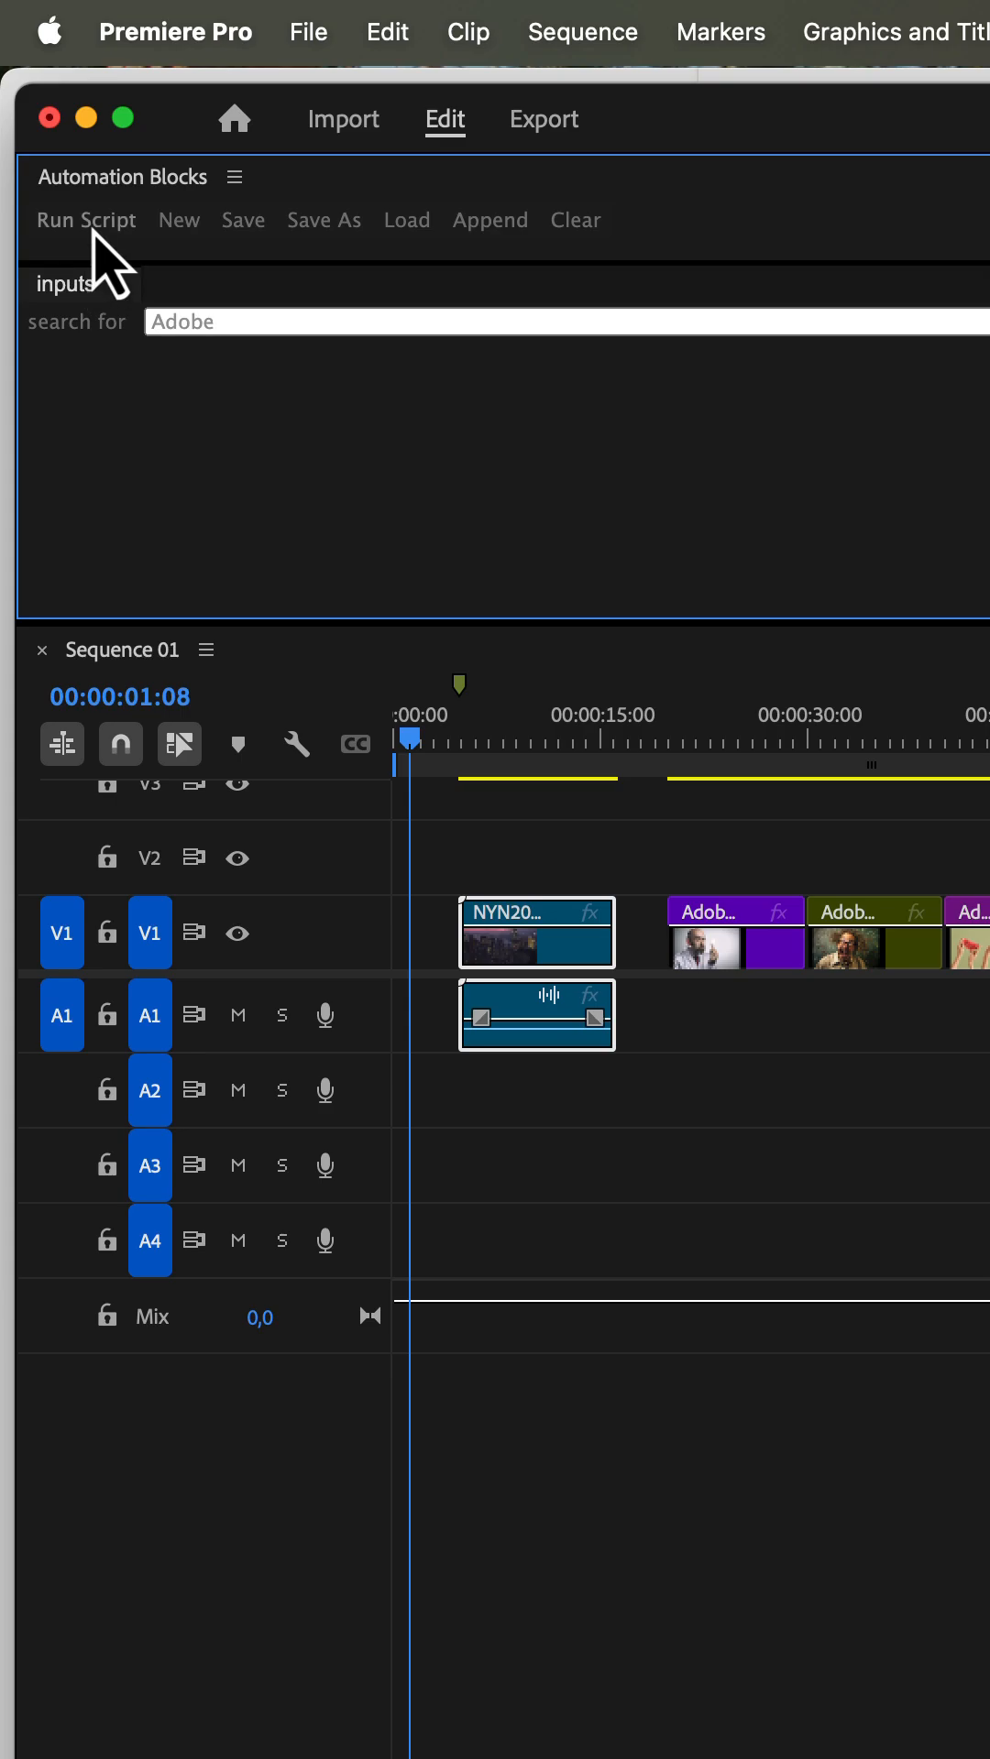